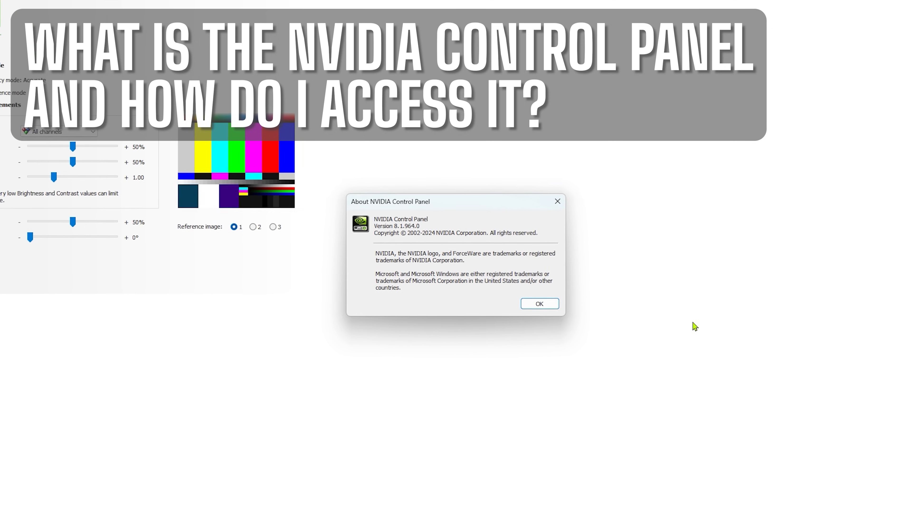
# Launch NVIDIA Control Panel from the desktop context menu, then close it
pyautogui.rightClick(541, 302)
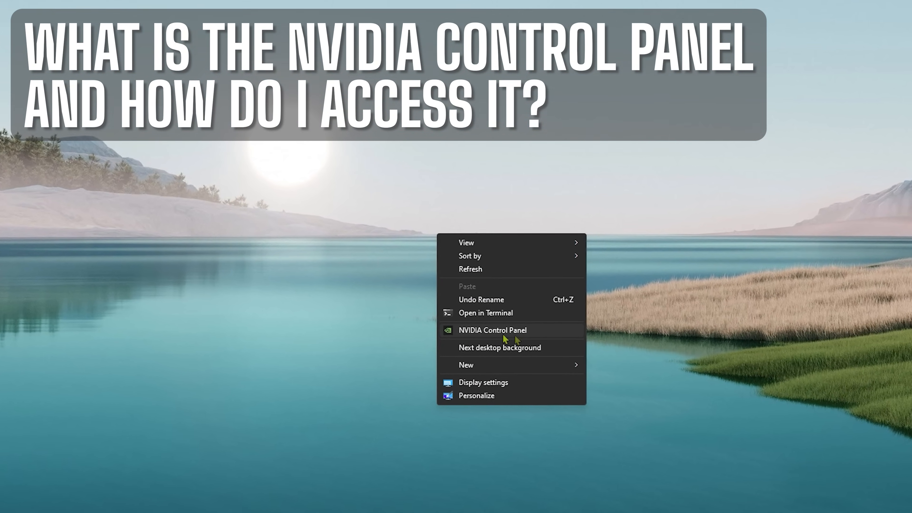
pyautogui.click(492, 330)
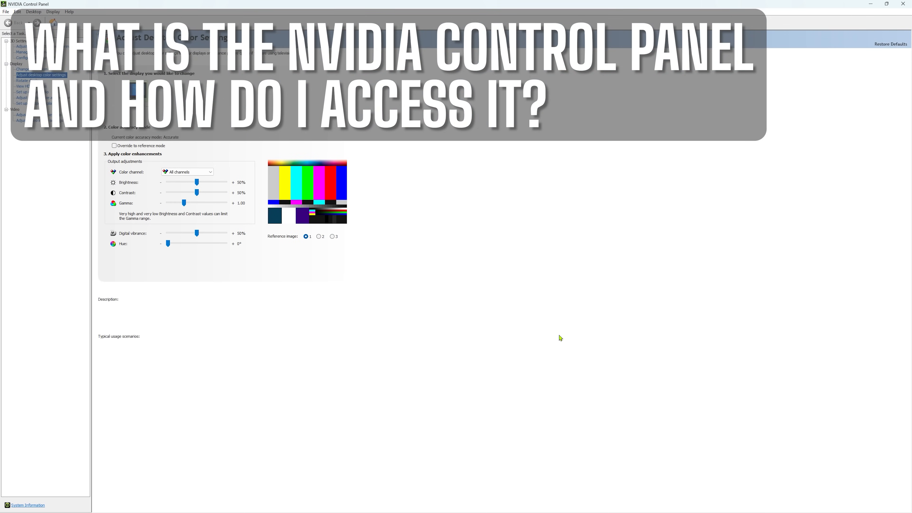
pyautogui.click(903, 3)
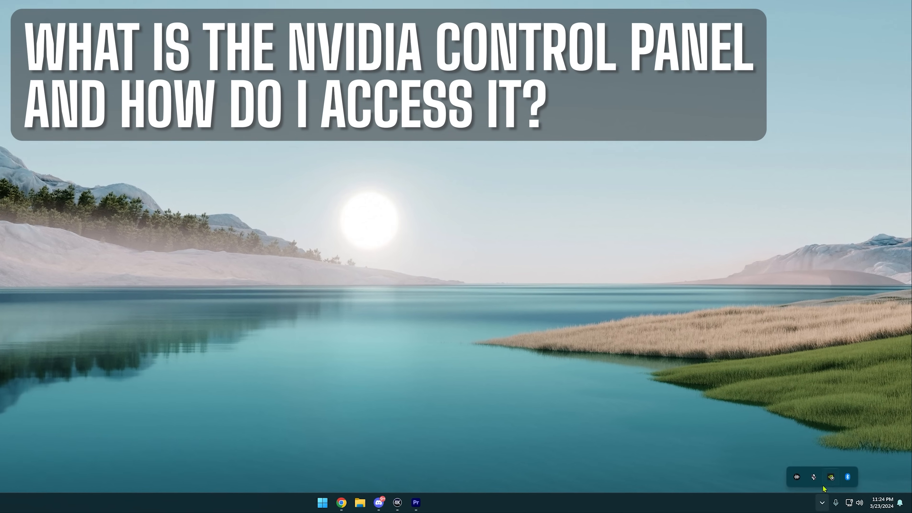
# Launch NVIDIA Control Panel again from the NVIDIA tray icon's menu
pyautogui.rightClick(830, 477)
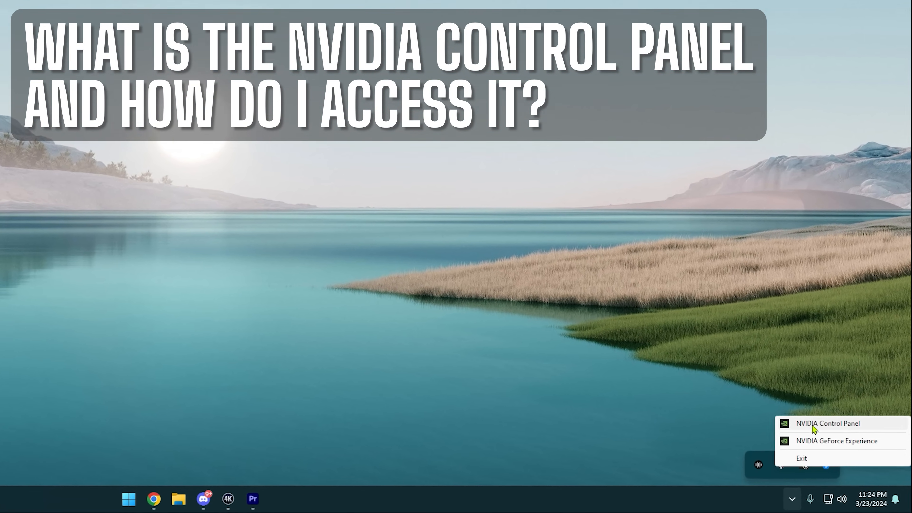
pyautogui.click(826, 423)
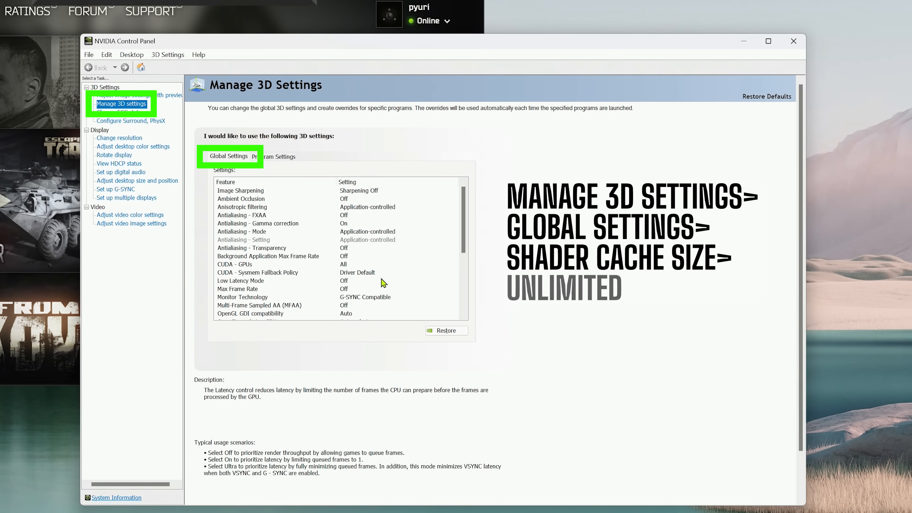
# Locate Shader Cache Size in Global Settings and show its choices, still Driver Default
pyautogui.scroll(-3)
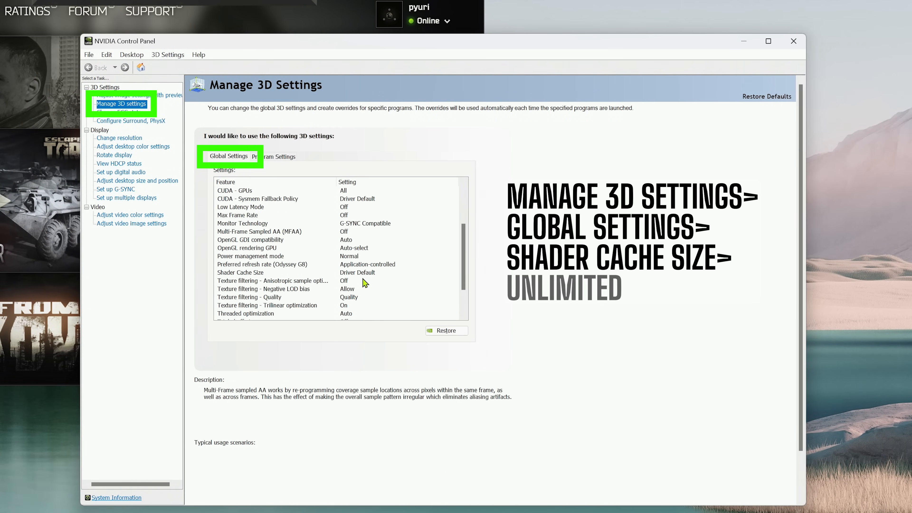
pyautogui.click(240, 272)
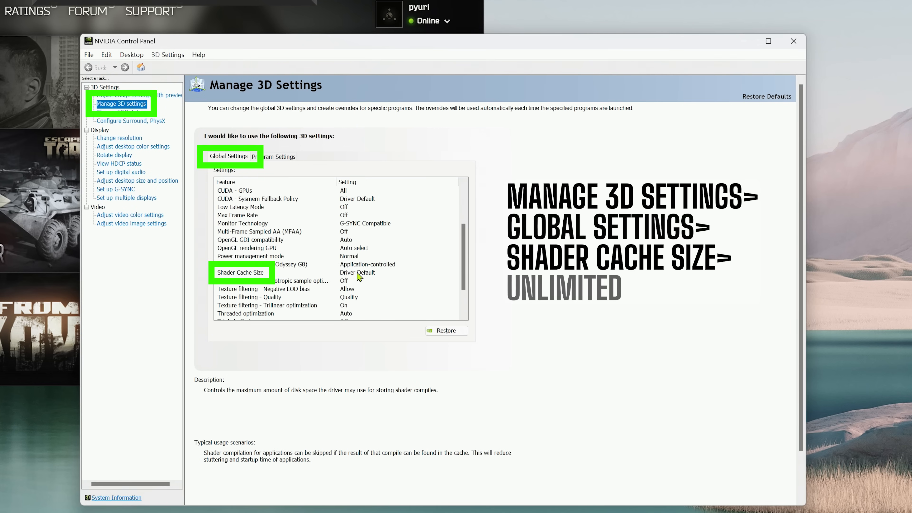
pyautogui.click(357, 272)
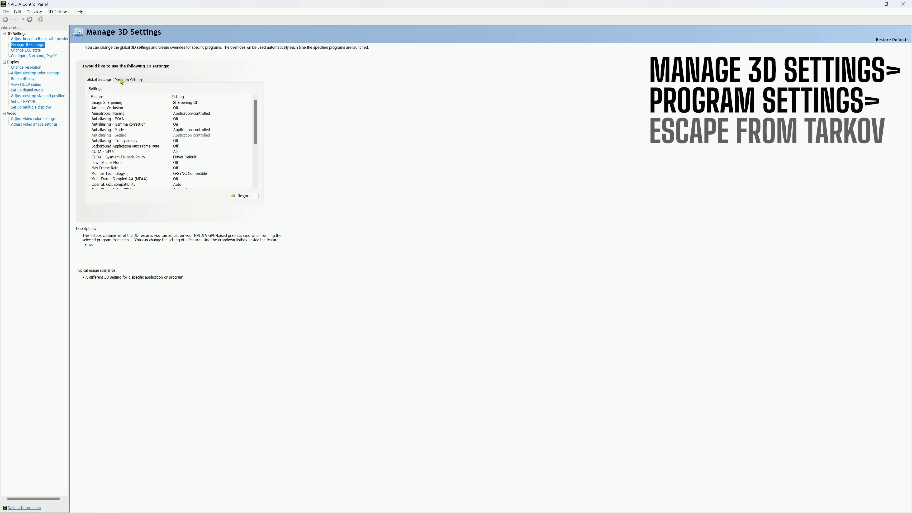
pyautogui.moveTo(123, 80)
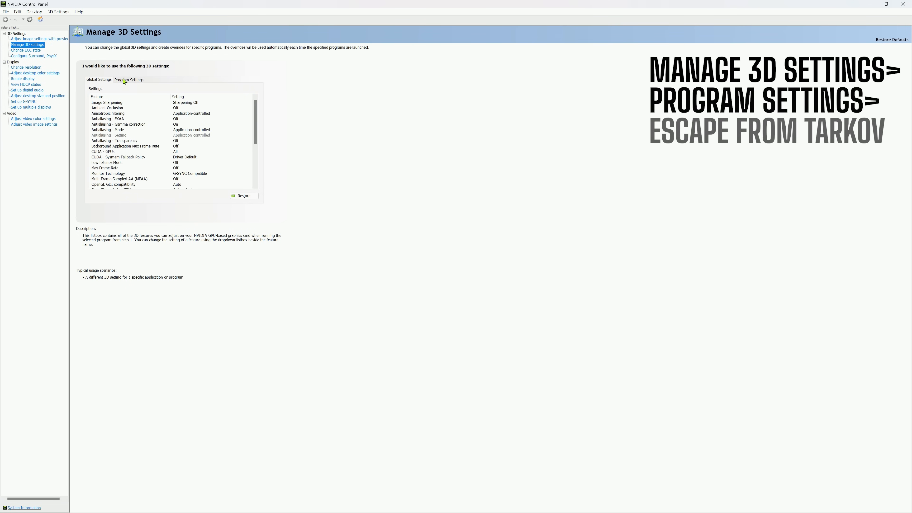
# Add Escape From Tarkov as a per-program profile, pointing to the game file in the EFT folder
pyautogui.click(129, 80)
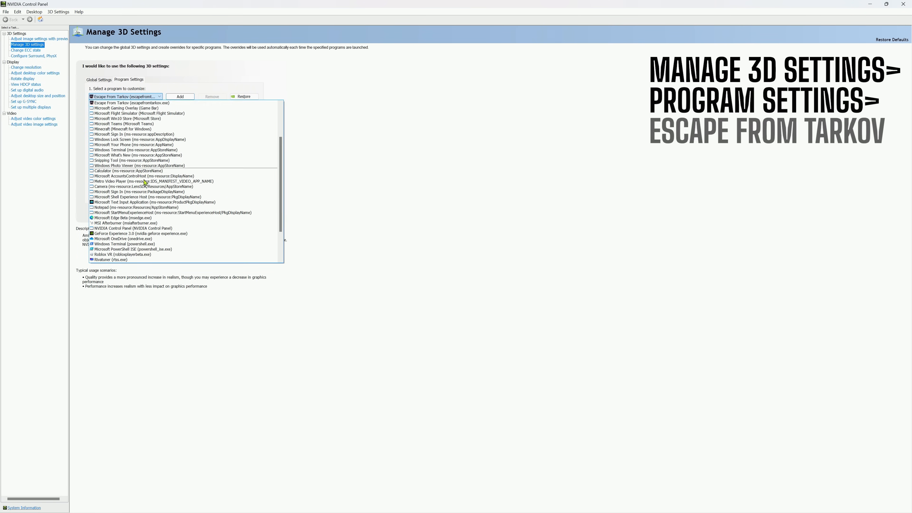
pyautogui.click(130, 103)
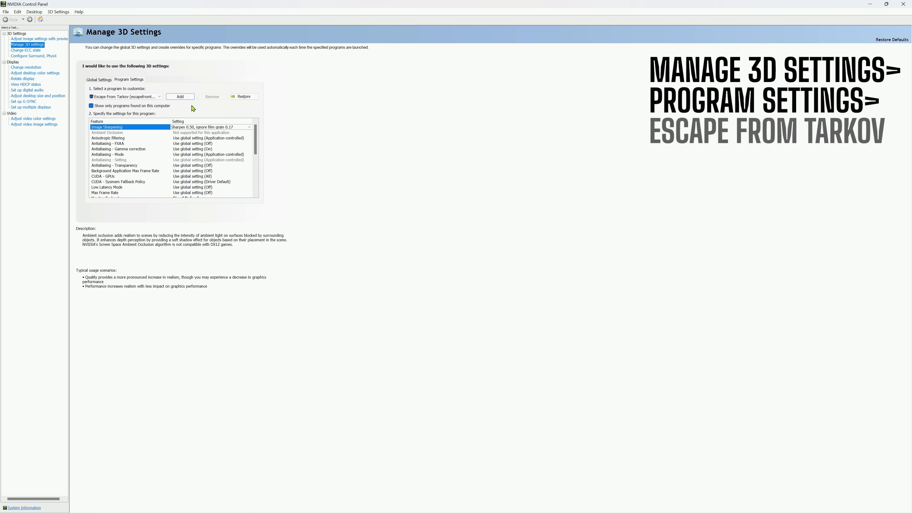
pyautogui.click(179, 96)
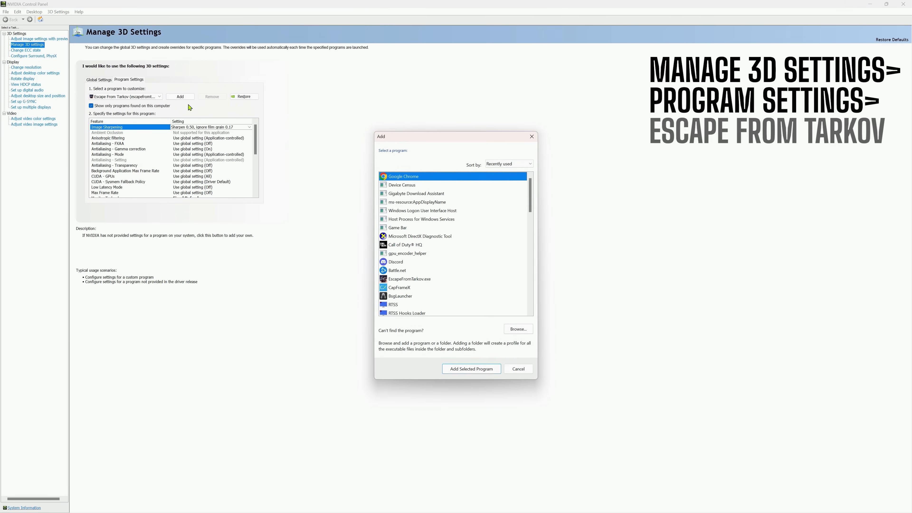
pyautogui.moveTo(518, 245)
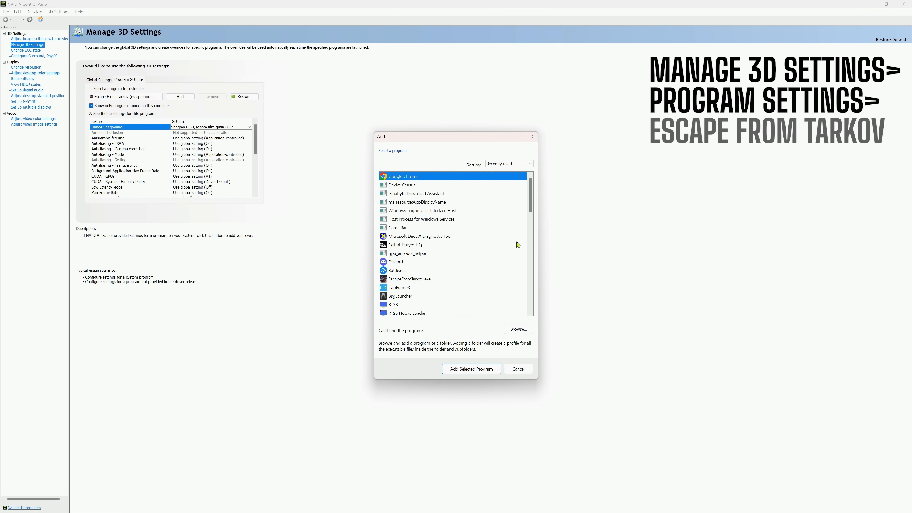
pyautogui.moveTo(414, 279)
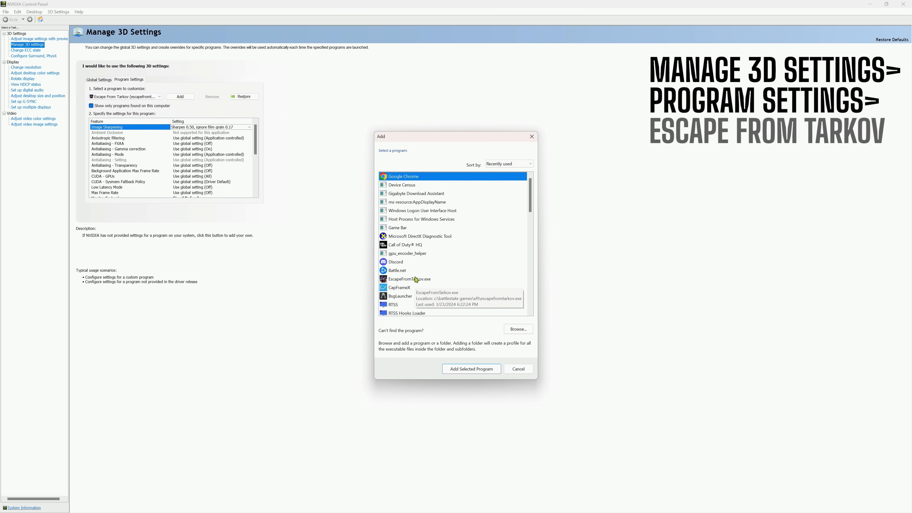
pyautogui.moveTo(518, 329)
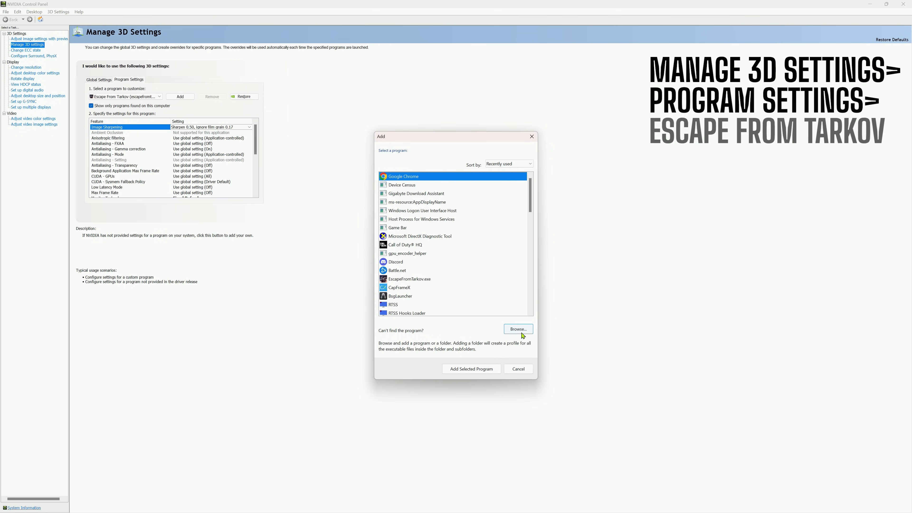
pyautogui.click(517, 329)
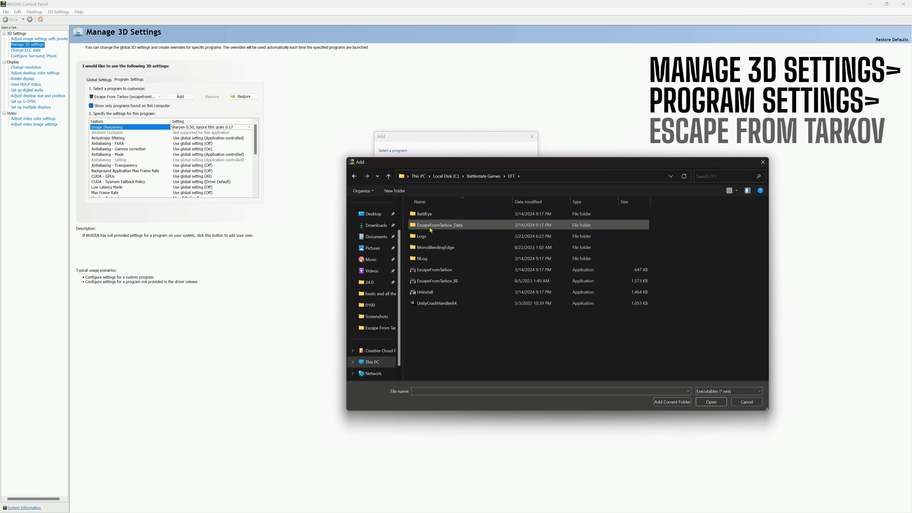
pyautogui.click(433, 269)
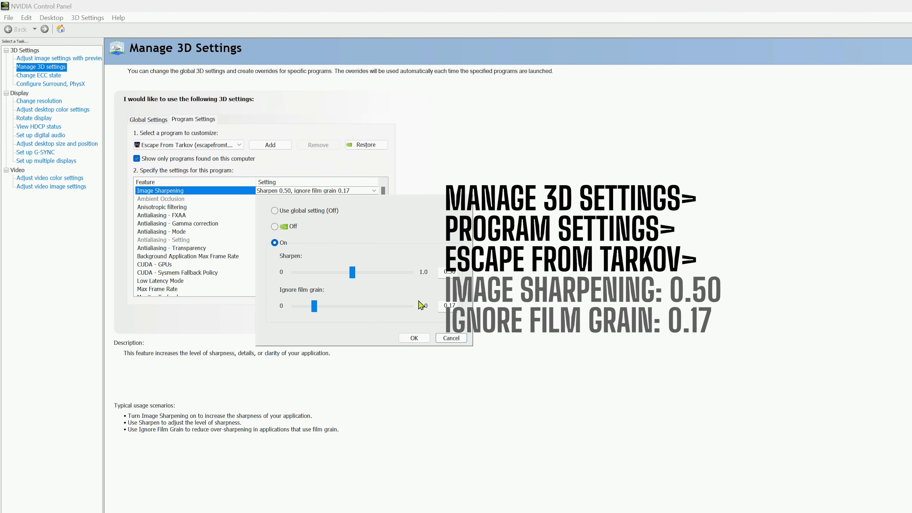
pyautogui.moveTo(428, 307)
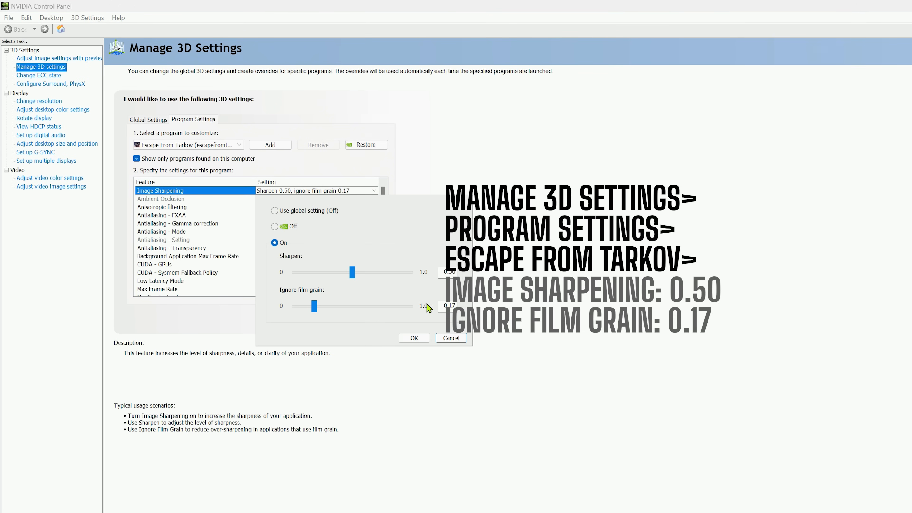
pyautogui.moveTo(416, 352)
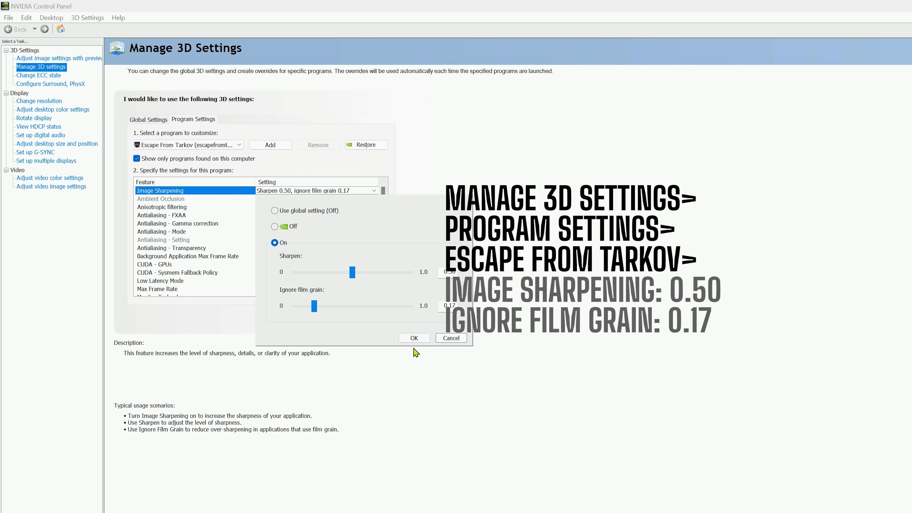
# Confirm Image Sharpening On with sharpen 0.50 and film grain 0.17 for Escape From Tarkov
pyautogui.click(413, 337)
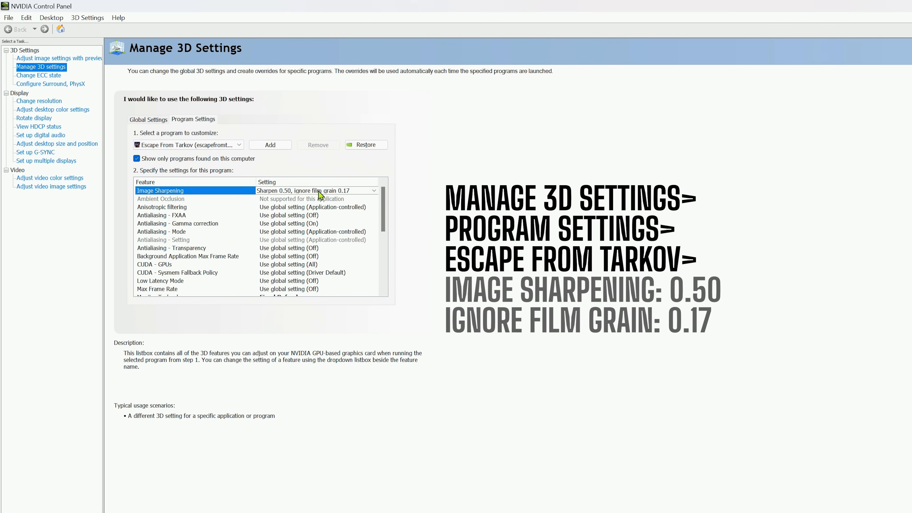
pyautogui.moveTo(385, 212)
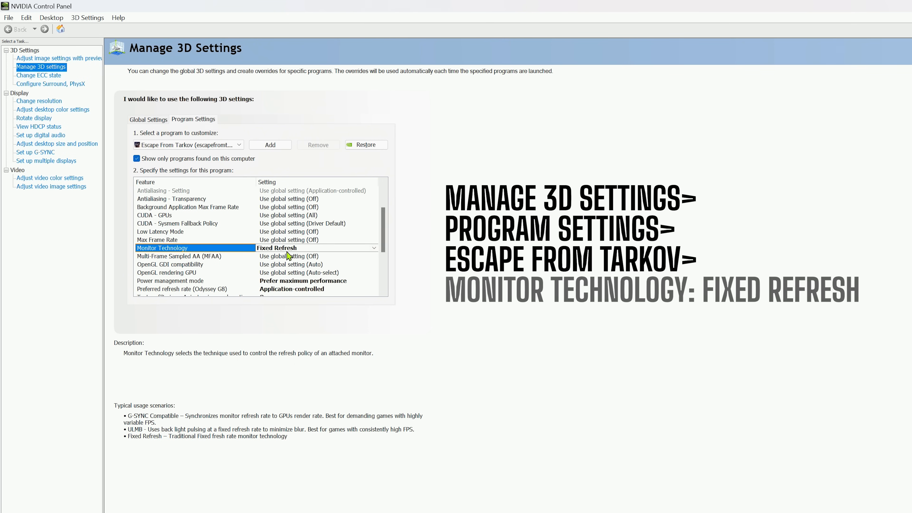
# Set power management to Prefer maximum performance and refresh rate to Highest available
pyautogui.click(171, 256)
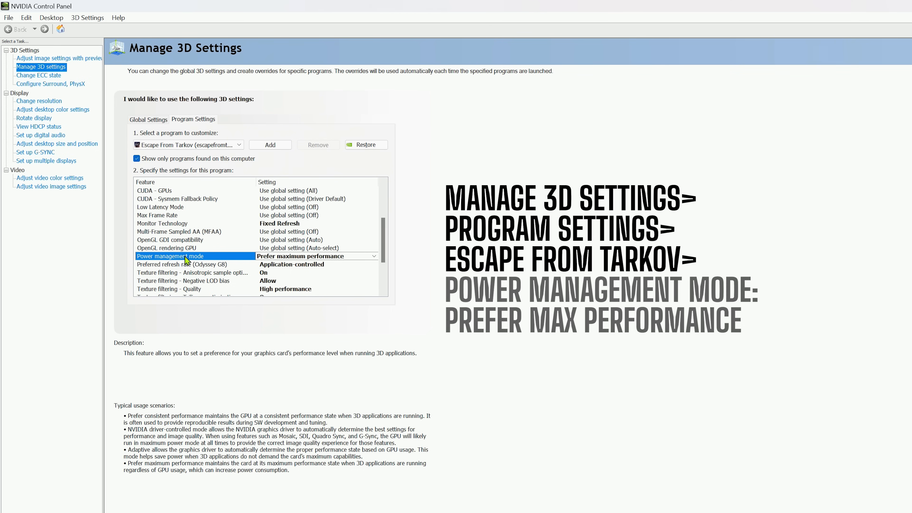
pyautogui.moveTo(217, 263)
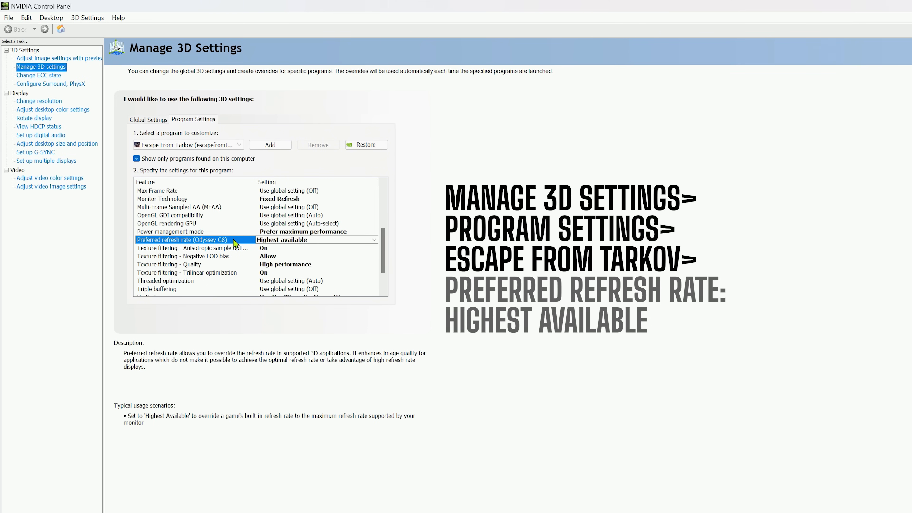
pyautogui.click(201, 248)
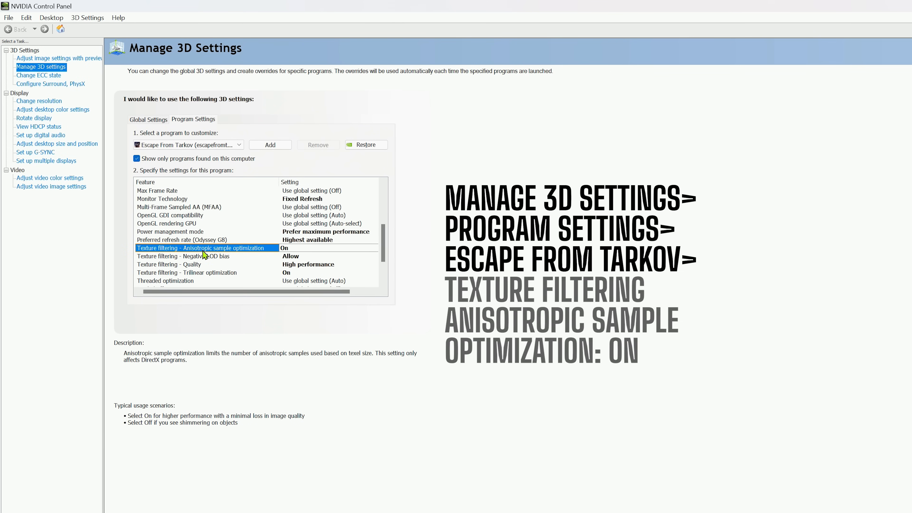
pyautogui.moveTo(285, 250)
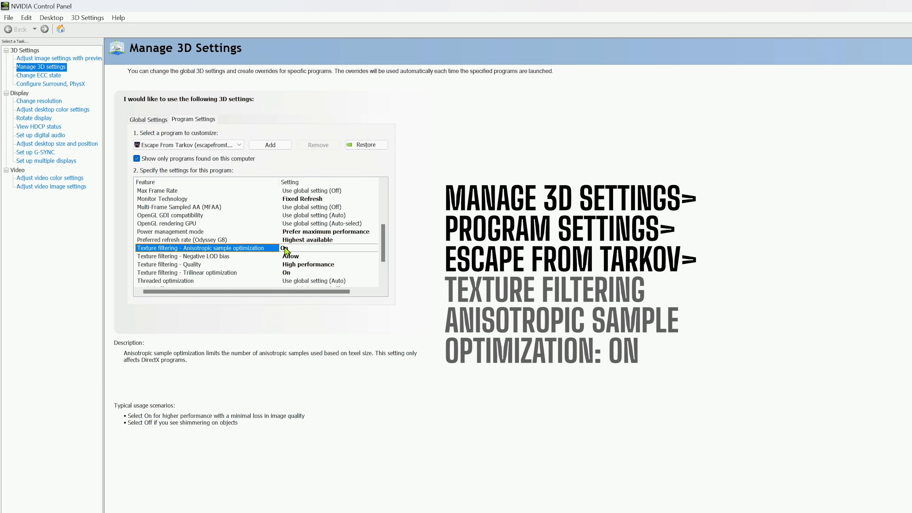
# Turn anisotropic sample optimization On, allow negative LOD bias, and set texture quality to High performance
pyautogui.click(183, 256)
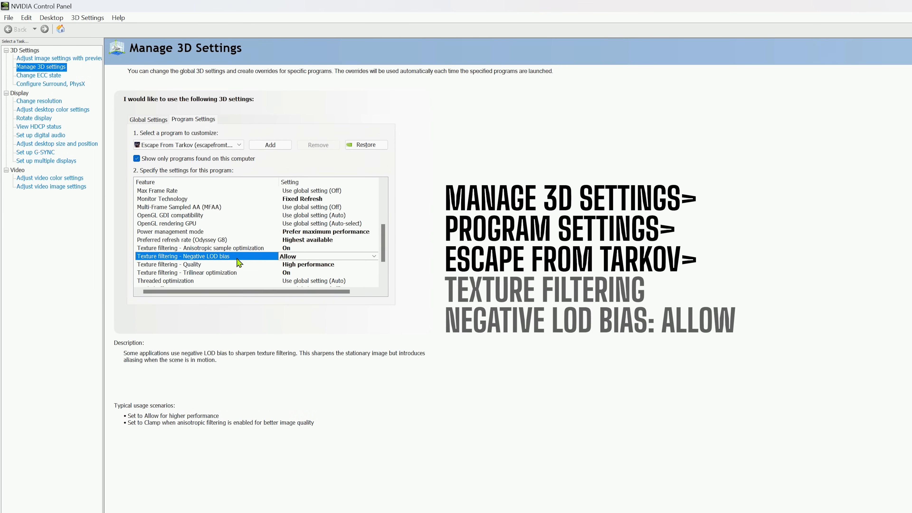
pyautogui.moveTo(286, 259)
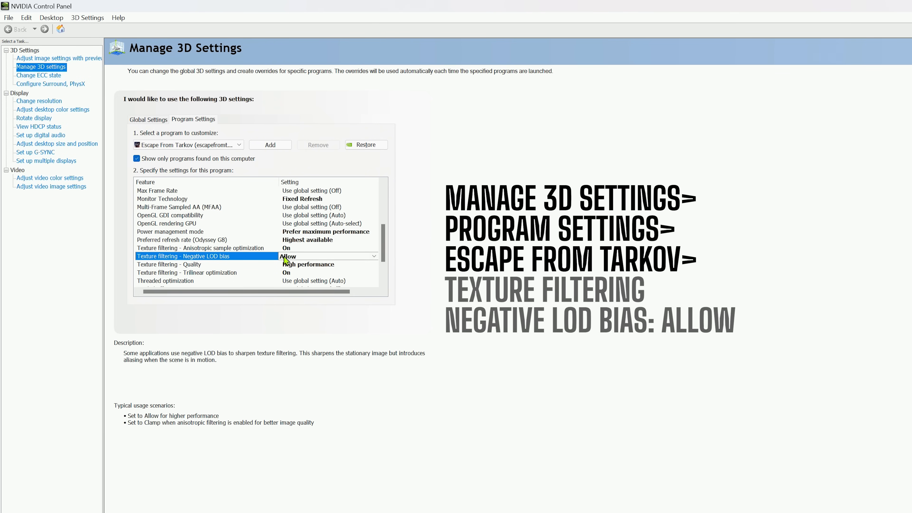
pyautogui.click(168, 264)
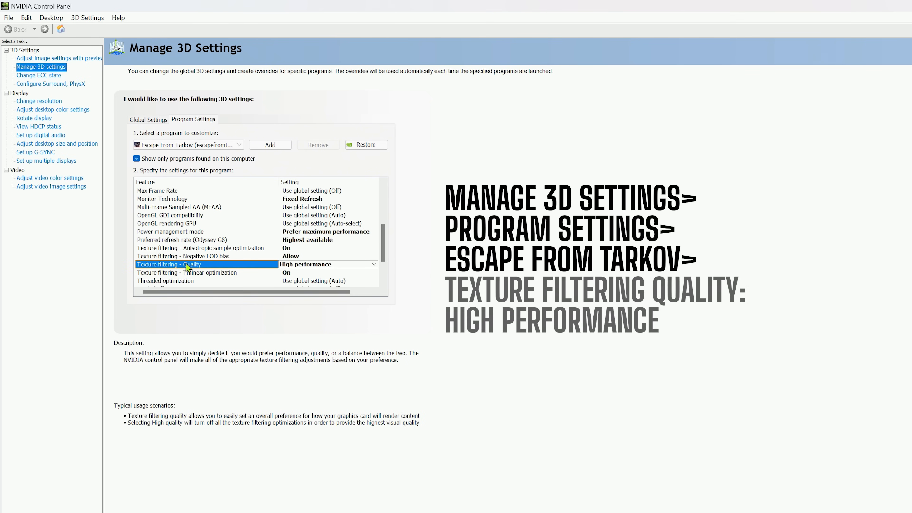
pyautogui.moveTo(286, 269)
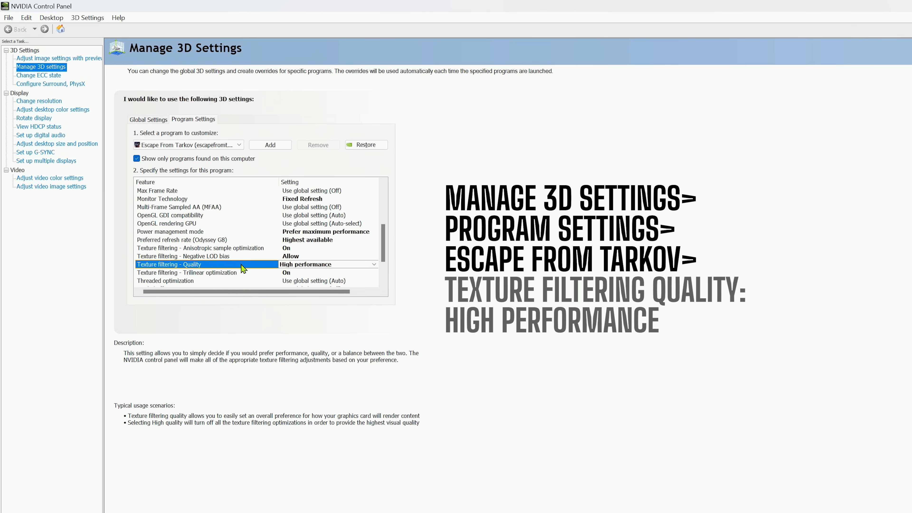
pyautogui.click(186, 272)
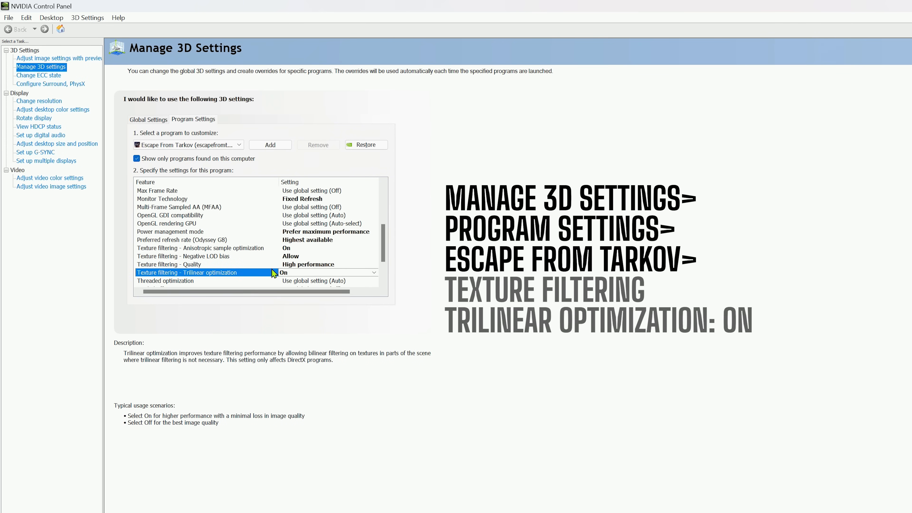
pyautogui.scroll(-3)
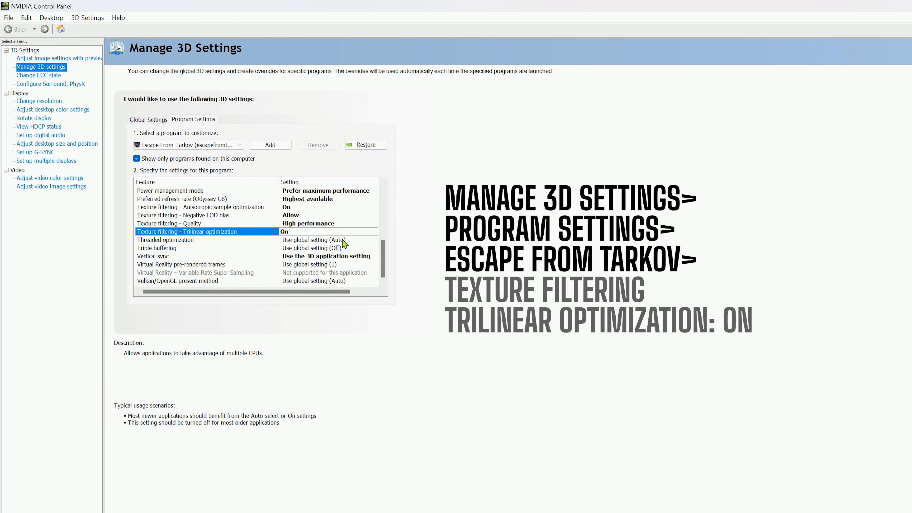
pyautogui.moveTo(346, 248)
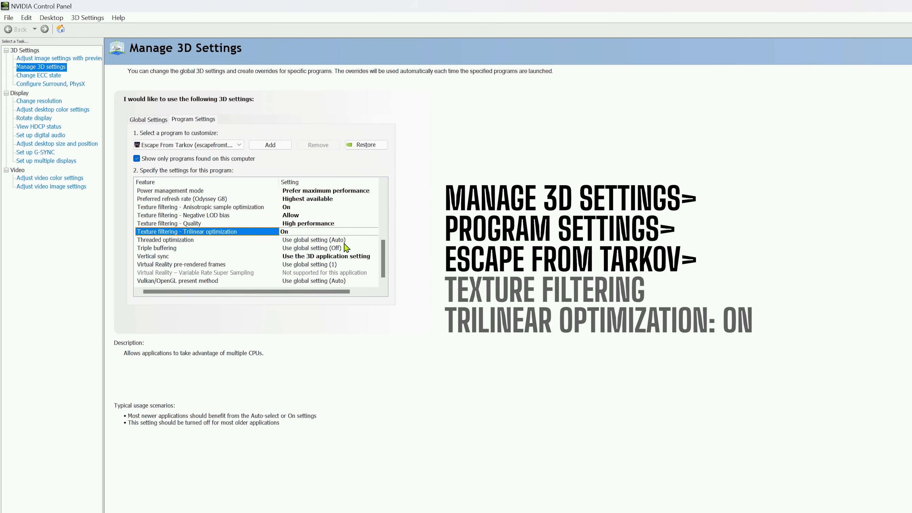
pyautogui.moveTo(315, 245)
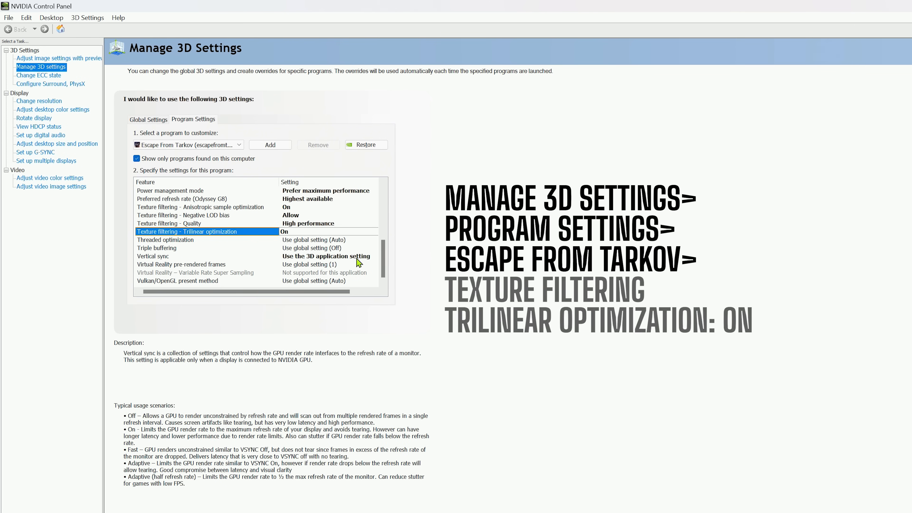
pyautogui.moveTo(360, 261)
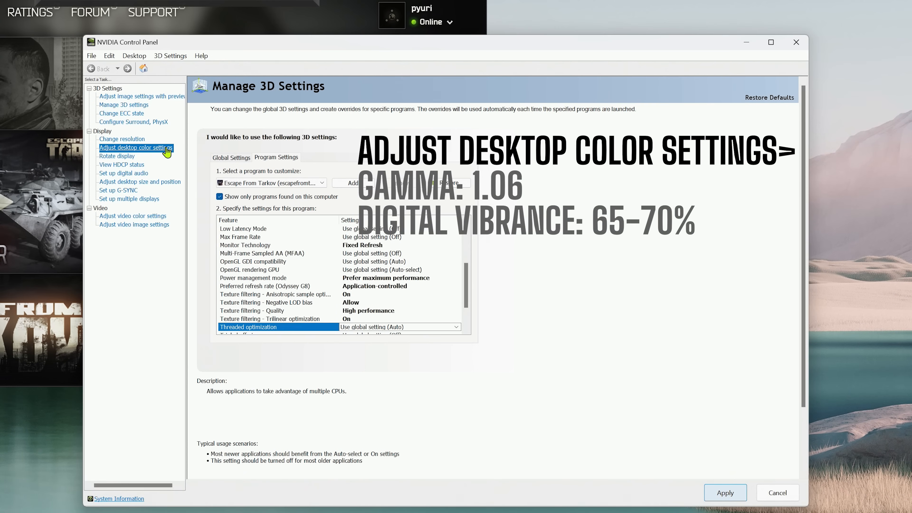
# Open Adjust Desktop Color Settings under Display, showing gamma 1.01 and digital vibrance 50%
pyautogui.click(136, 147)
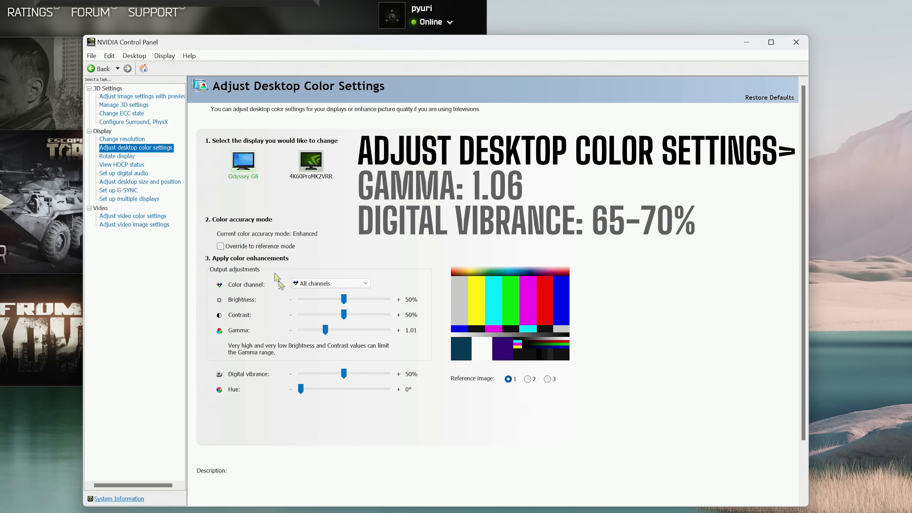